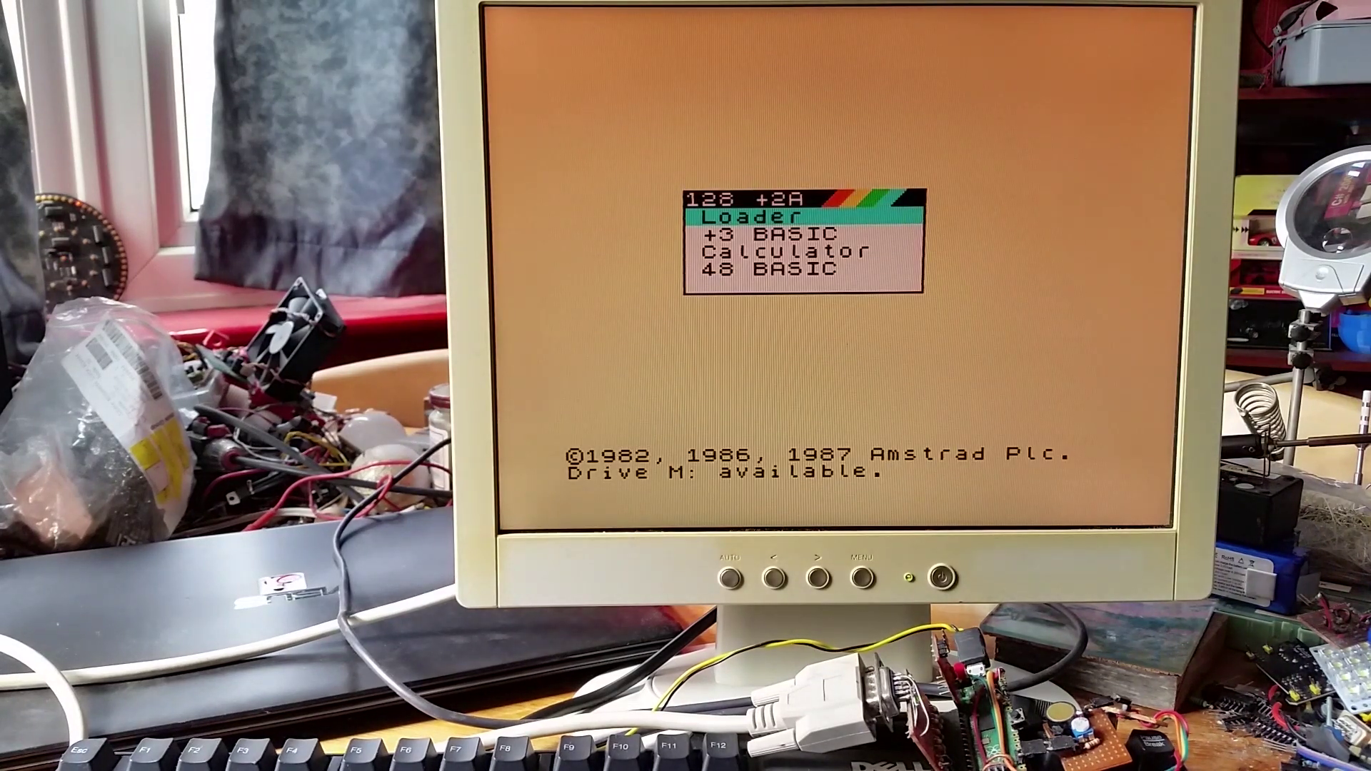
Choose '+3 BASIC' from the 128 +2A startup menu
{"action": "key", "text": "Down"}
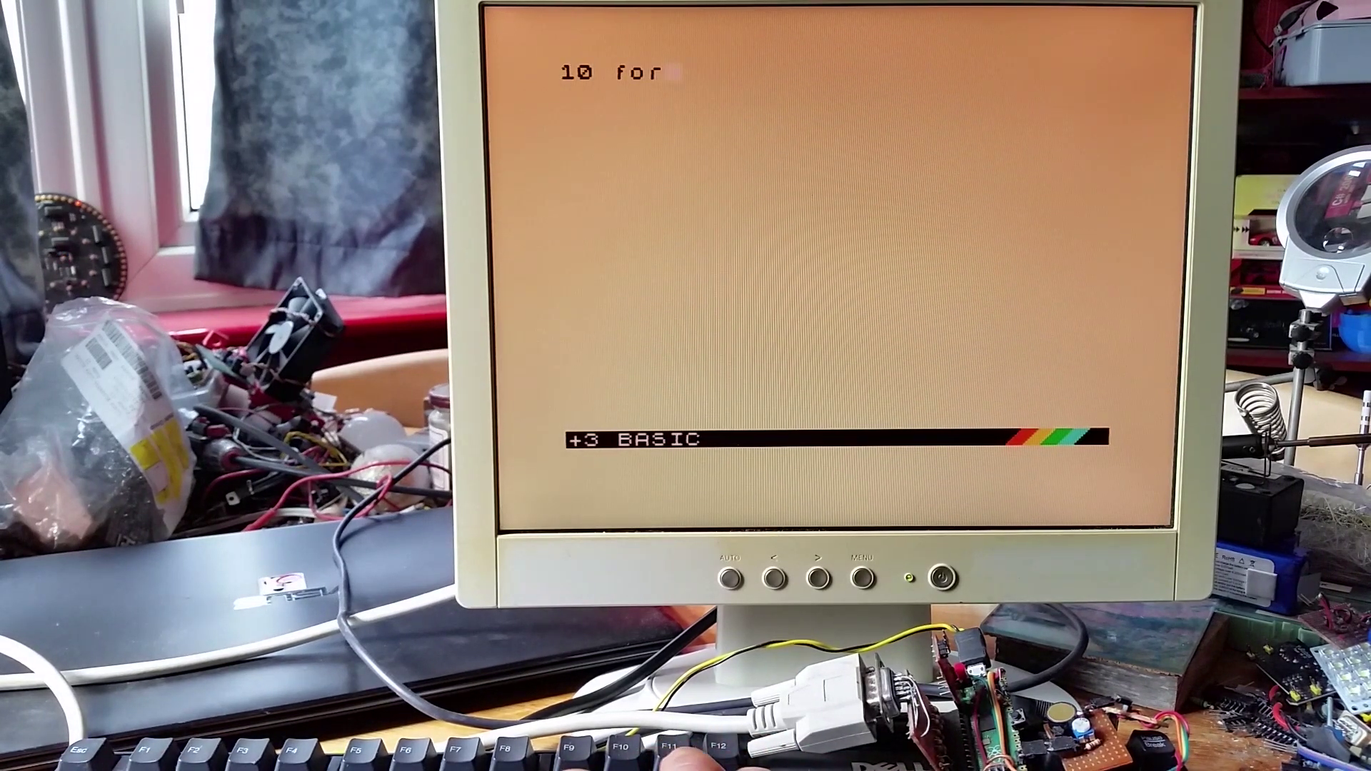
Enter line 10 FOR a=32 TO 255 and begin line 20 with PRINT
{"action": "type", "text": "a="}
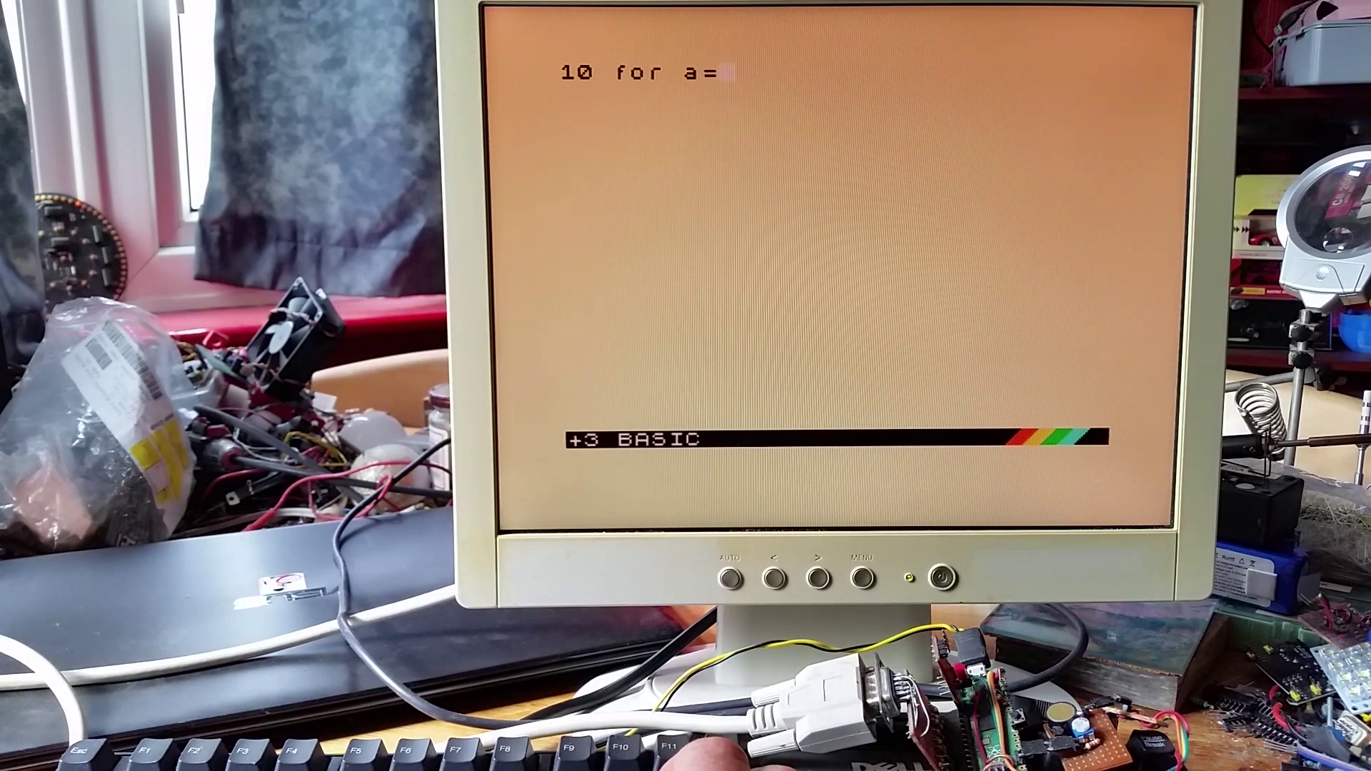
{"action": "type", "text": "32 TO 255"}
{"action": "type", "text": "20 pr"}
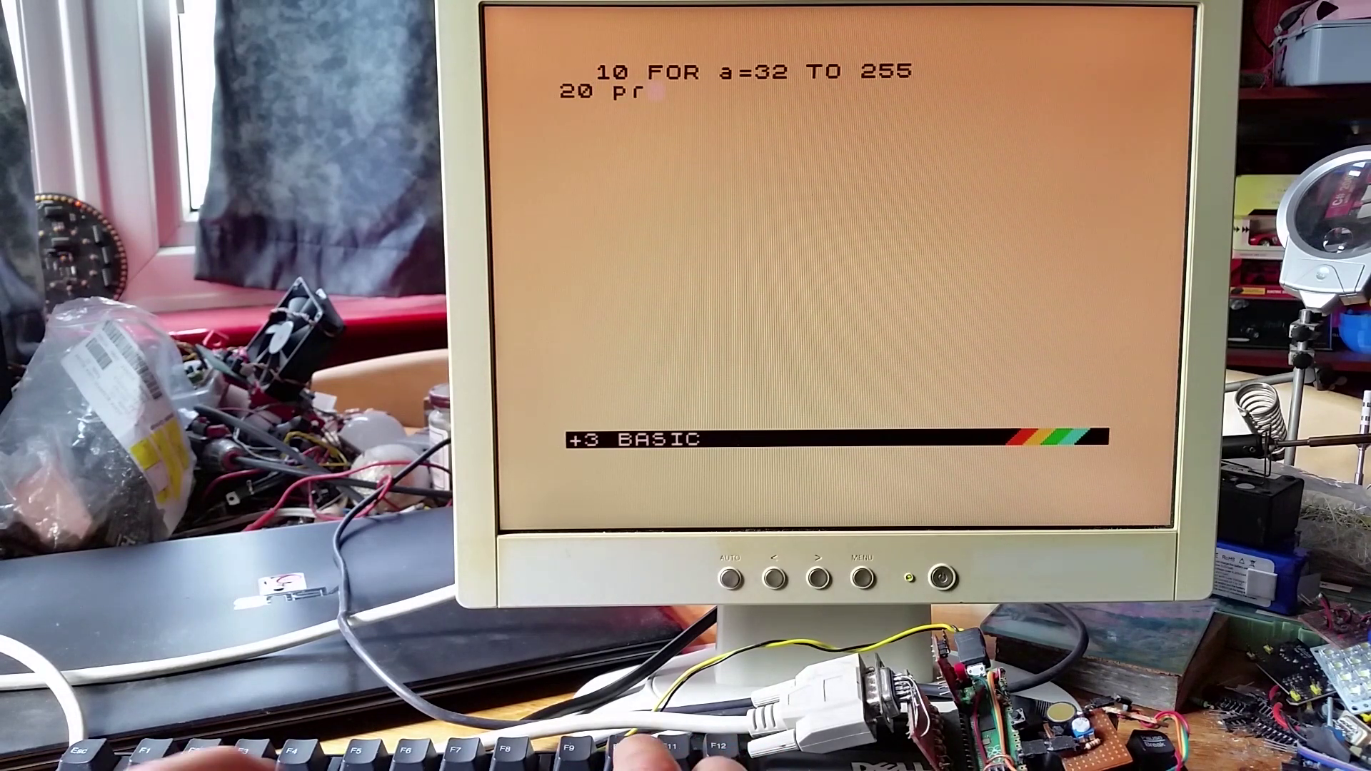
{"action": "type", "text": "imt"}
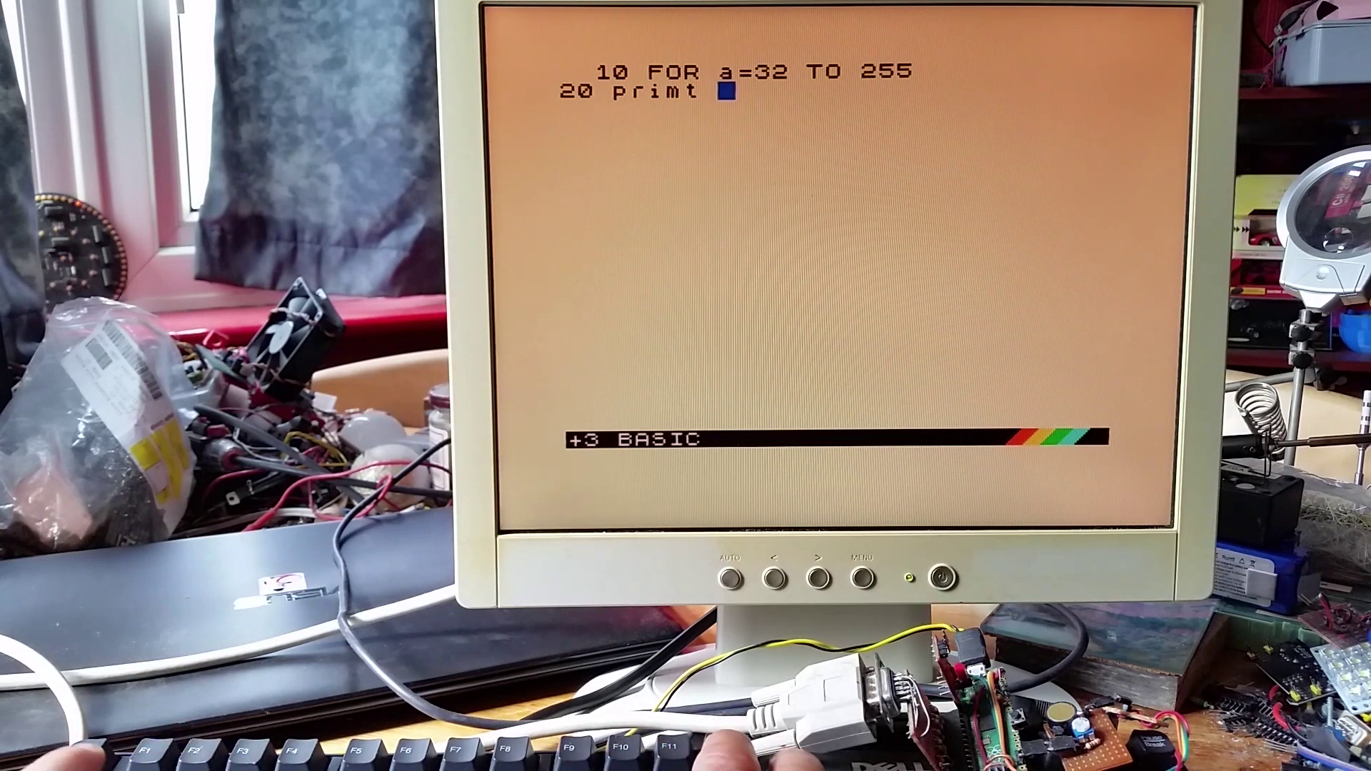